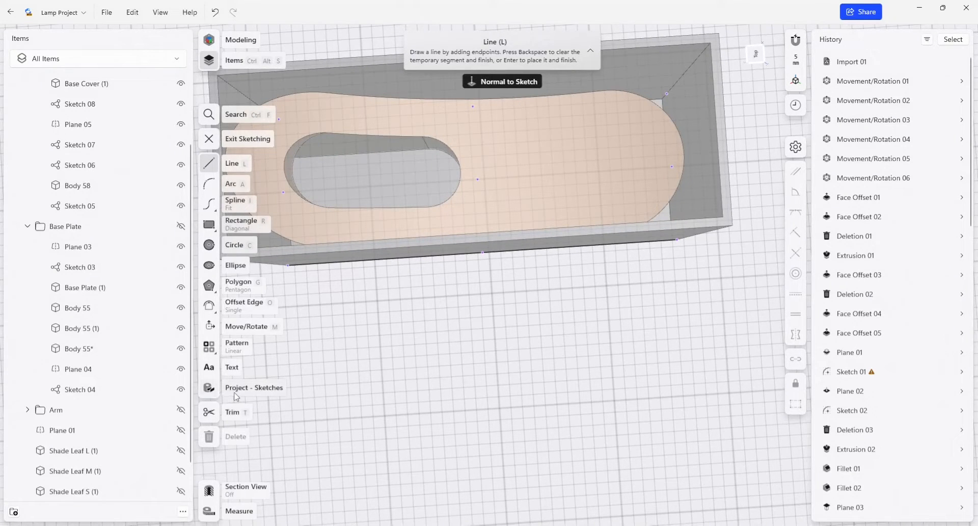
Project both edges of the base plate's oval cutout into the box-floor sketch.
click(209, 387)
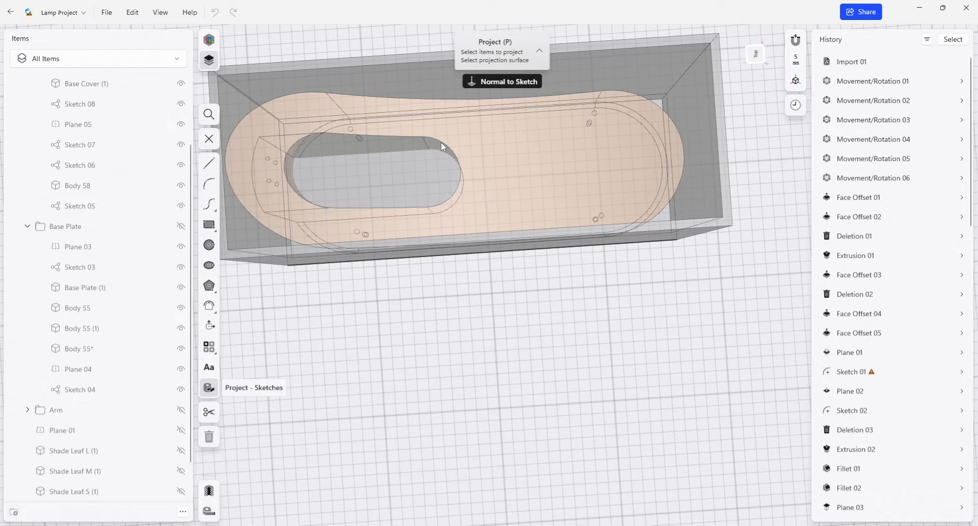
click(333, 136)
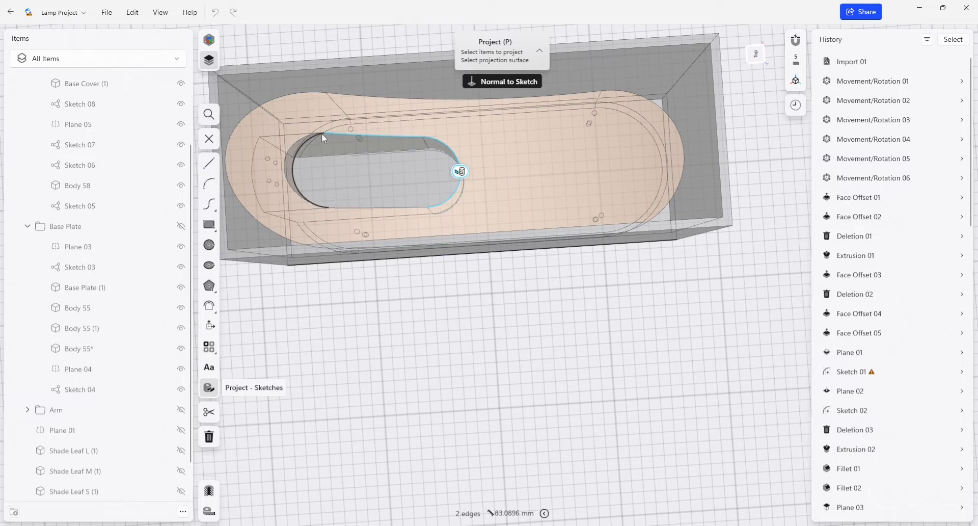
click(322, 137)
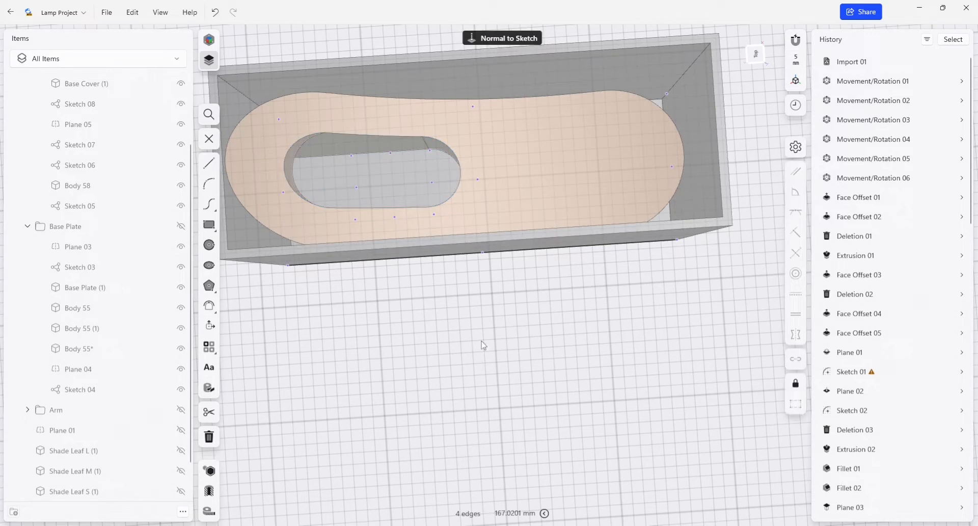
scroll(down, 3)
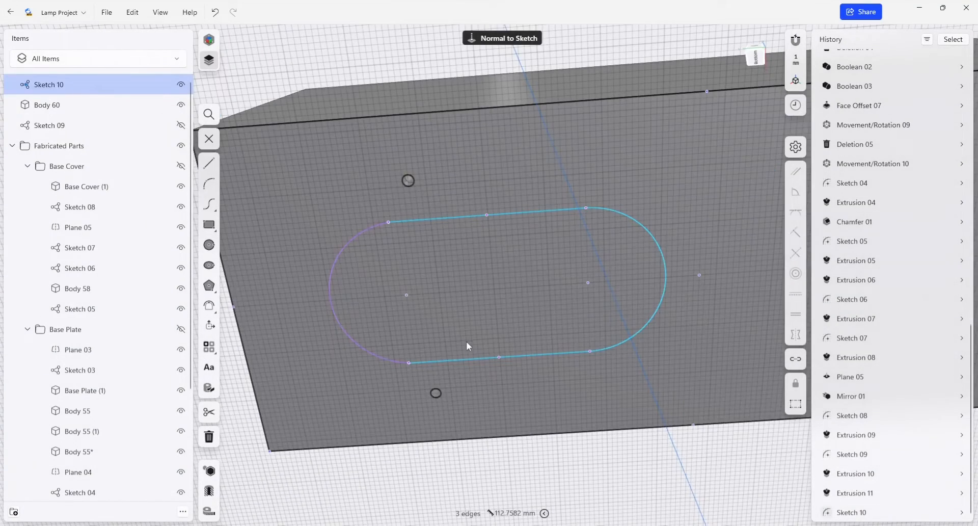
mouse_move(341, 378)
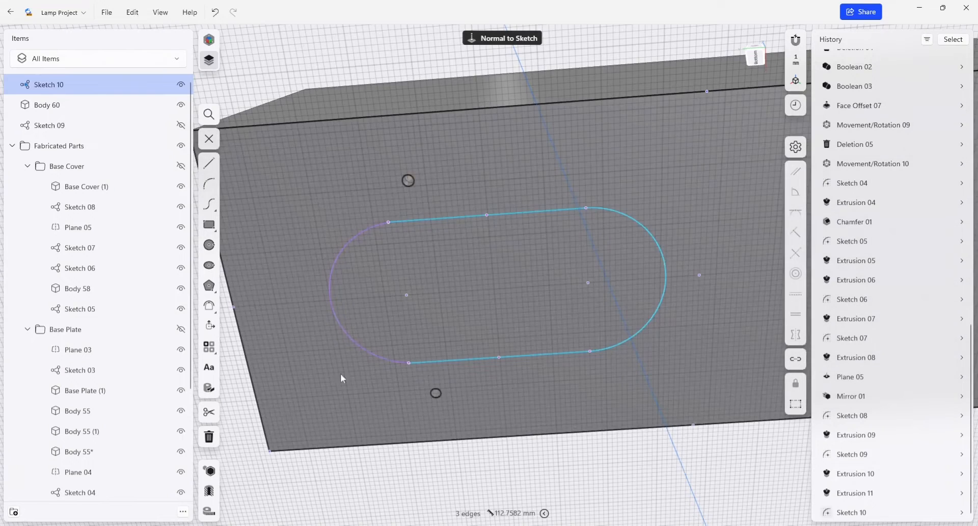
Leave sketching and pick the box's front wall face for an offset.
click(208, 245)
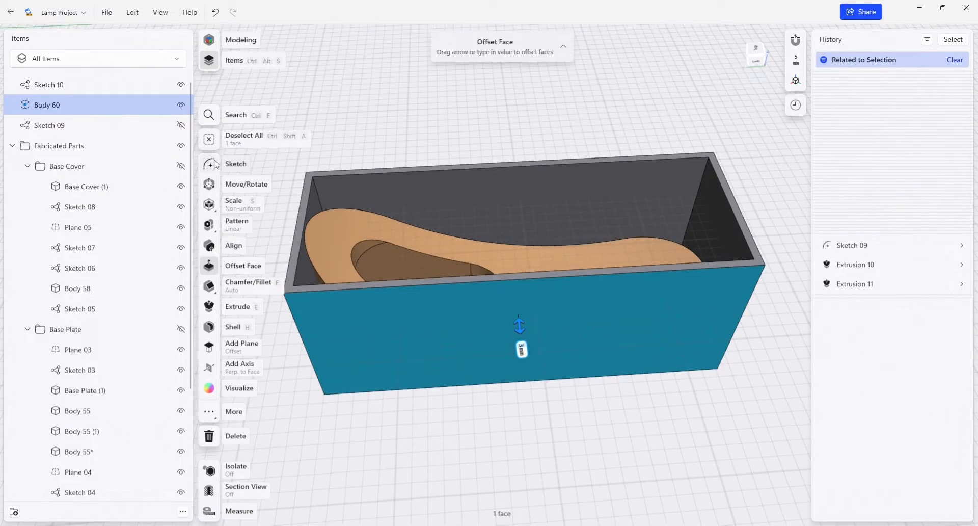
Sketch on the wall and project the lamp base's curved slope edge onto it.
click(236, 163)
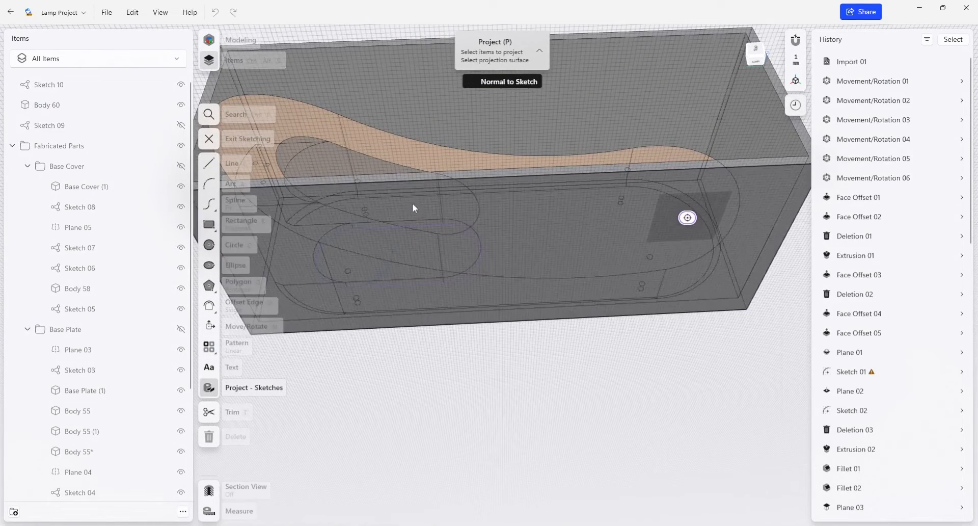
click(370, 133)
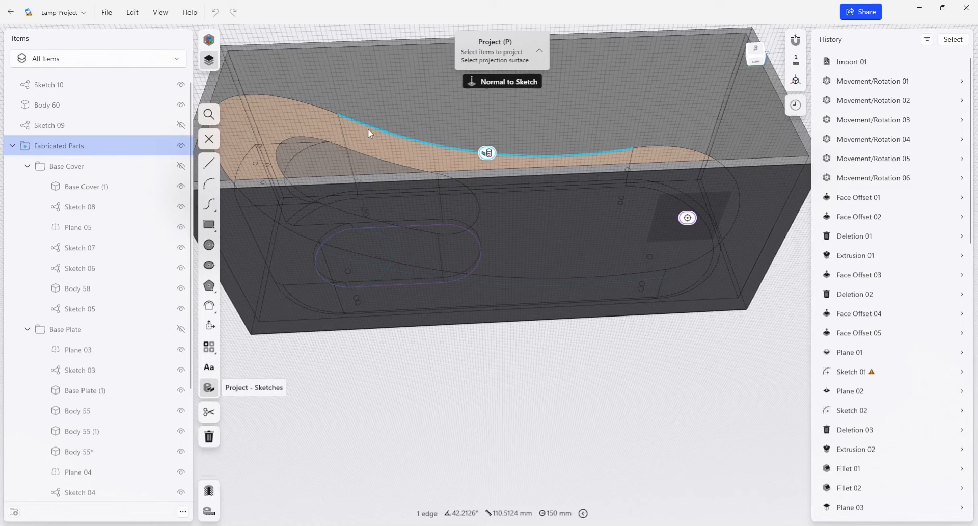
click(640, 162)
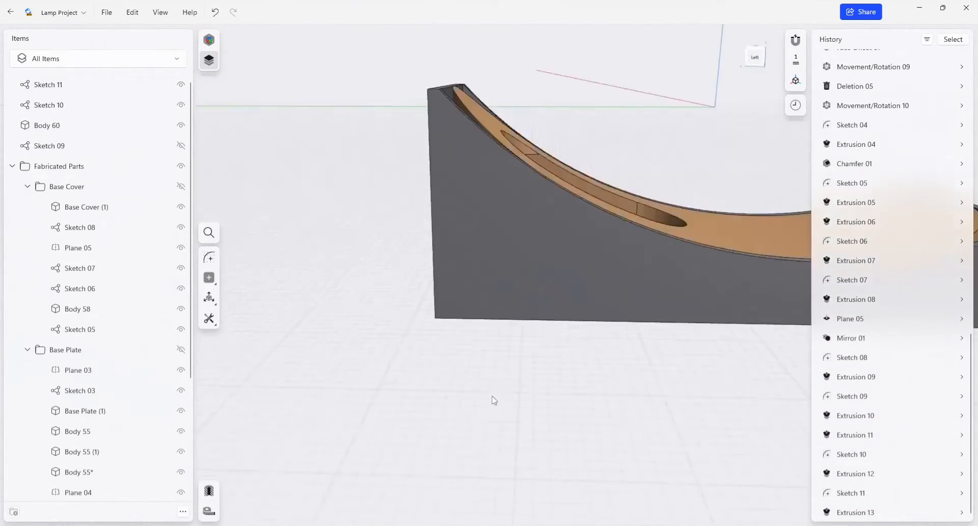
drag(561, 249, 511, 387)
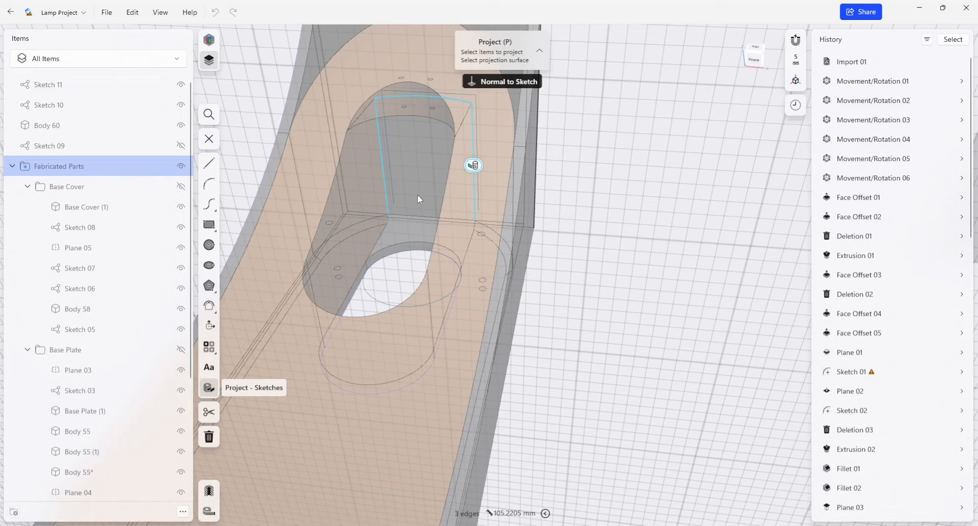
Extend both sides of the projected pocket outline down to the face's lower edge.
drag(418, 200, 658, 372)
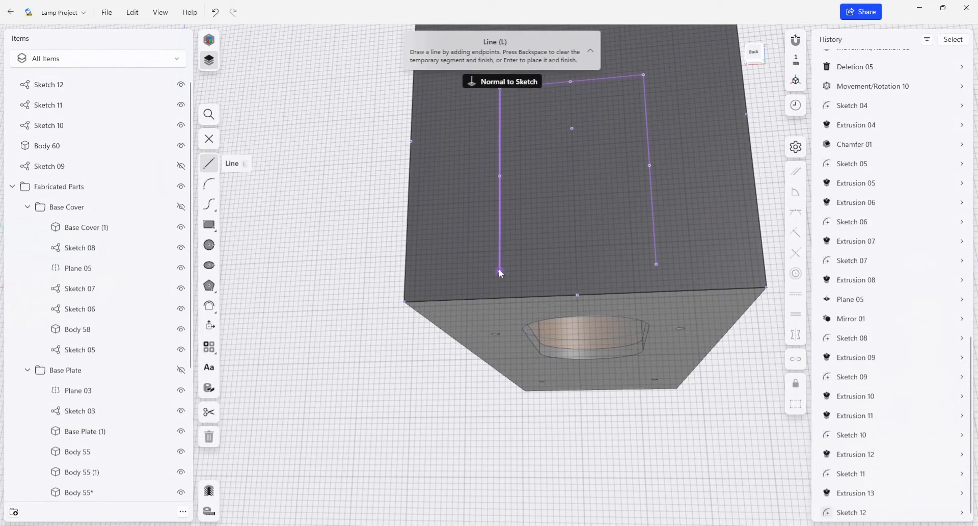
drag(499, 272, 646, 280)
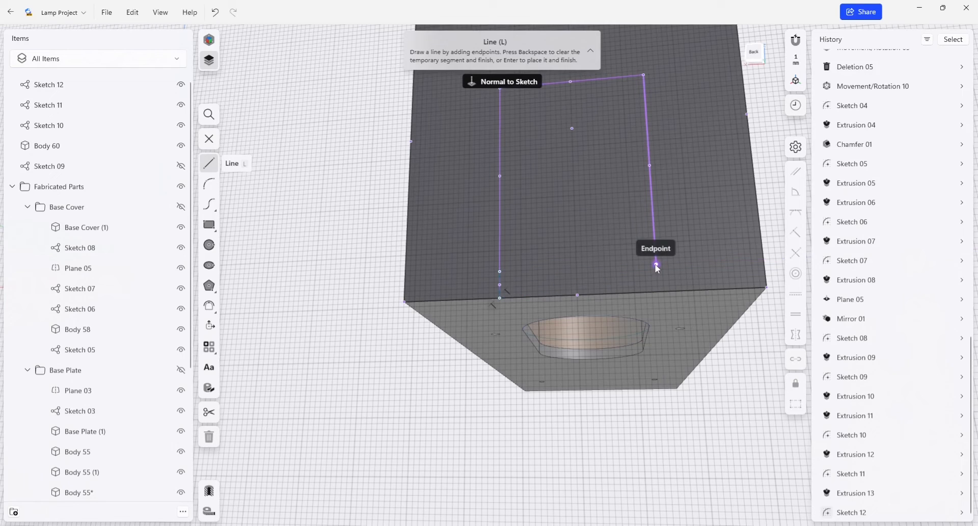
click(656, 293)
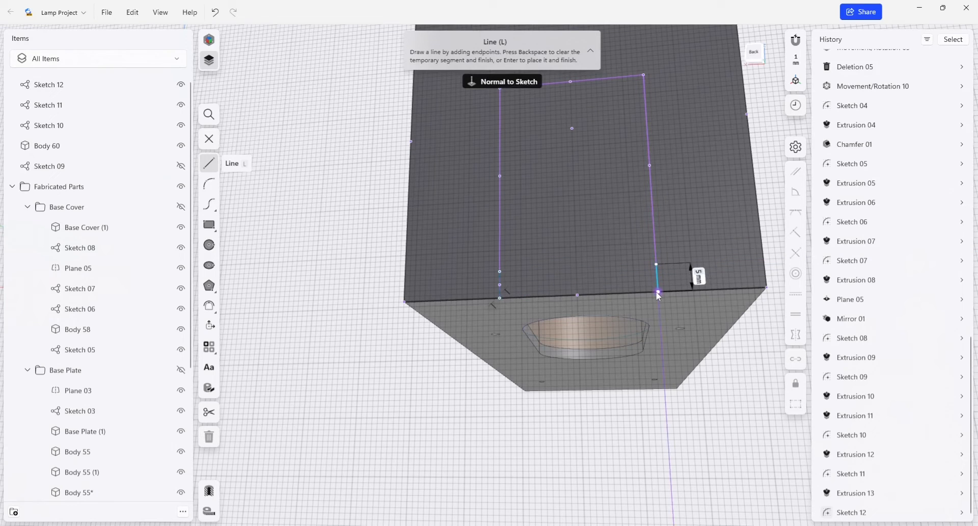